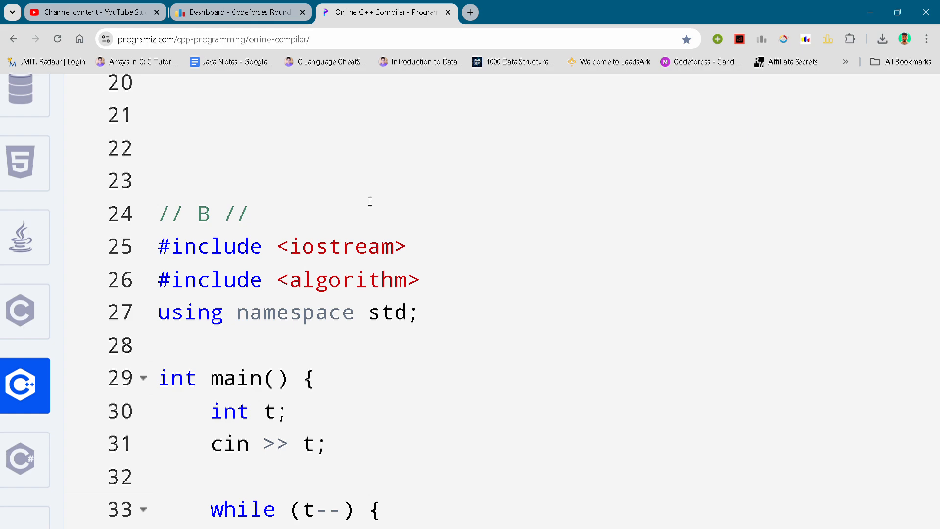
Step: Scroll the editor down to the final q-filling loop, the print loop, cout << endl and return 0
{"action": "left_click", "coordinate": [252, 213]}
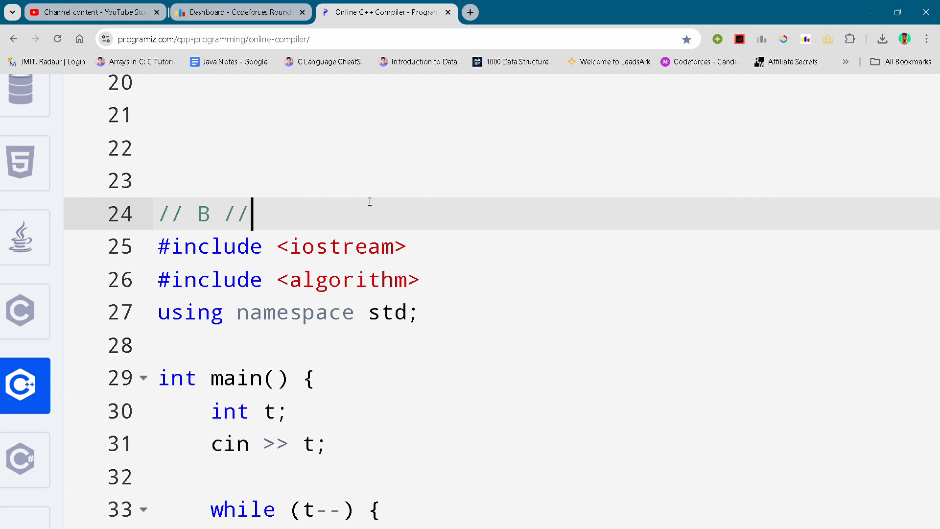
{"action": "scroll", "scroll_direction": "down", "scroll_amount": 3}
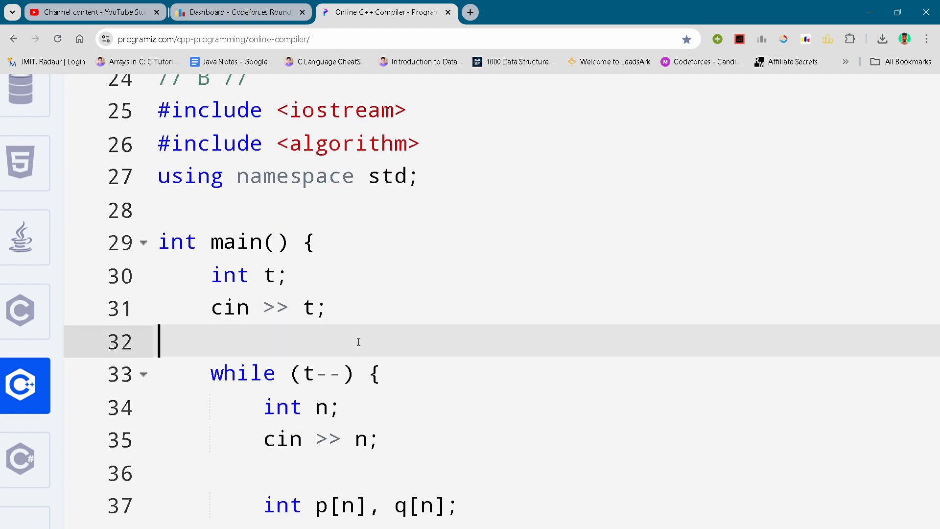
{"action": "scroll", "scroll_direction": "down", "scroll_amount": 3}
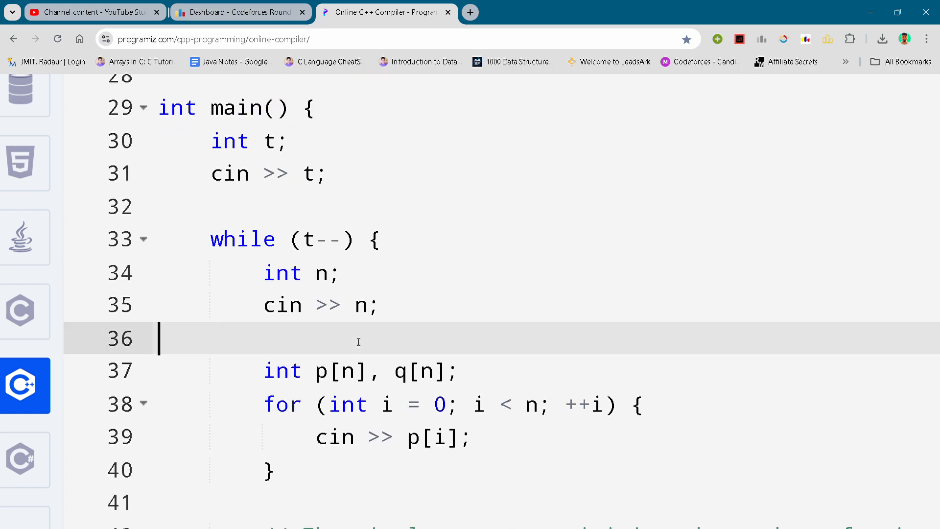
{"action": "scroll", "scroll_direction": "down", "scroll_amount": 3}
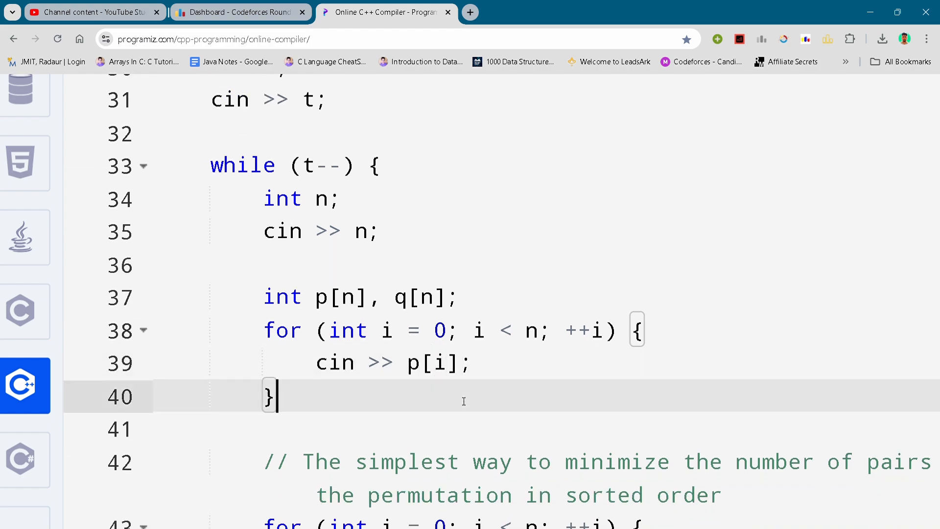
{"action": "scroll", "scroll_direction": "down", "scroll_amount": 3}
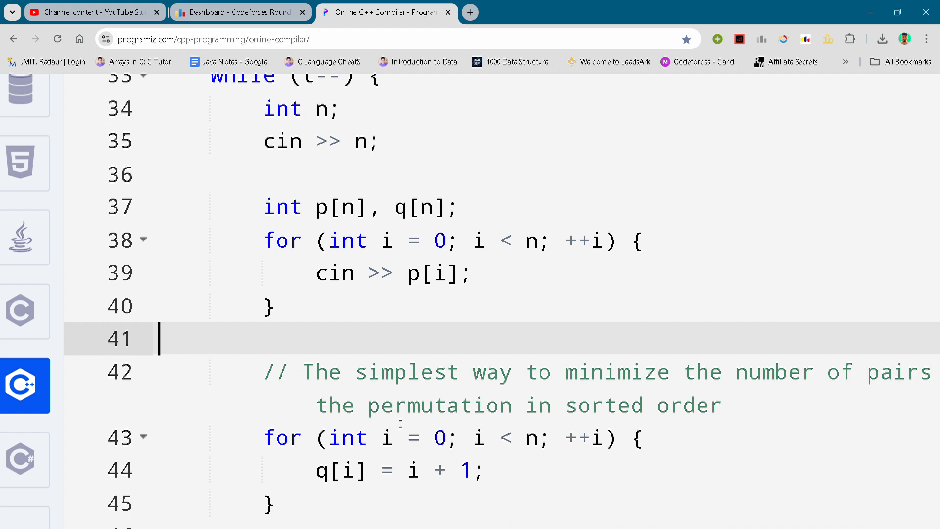
{"action": "scroll", "scroll_direction": "down", "scroll_amount": 3}
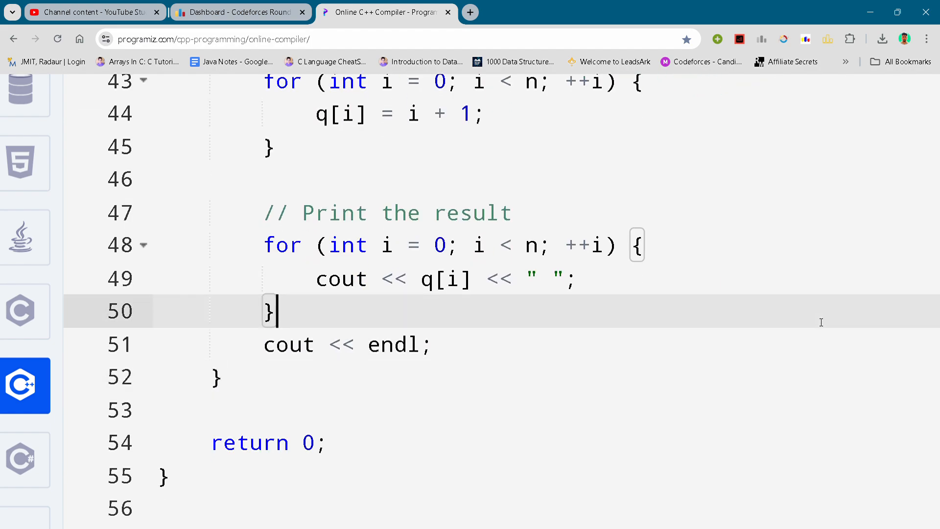
{"action": "mouse_move", "coordinate": [881, 76]}
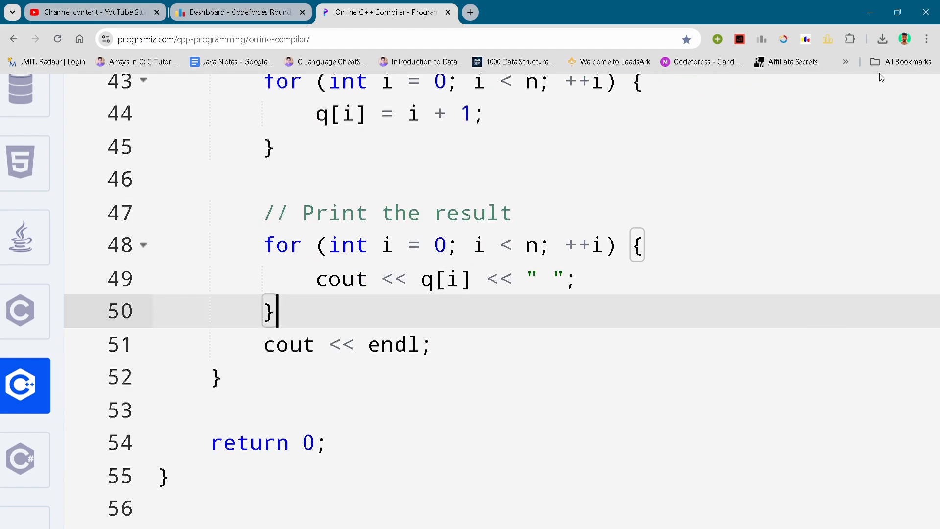